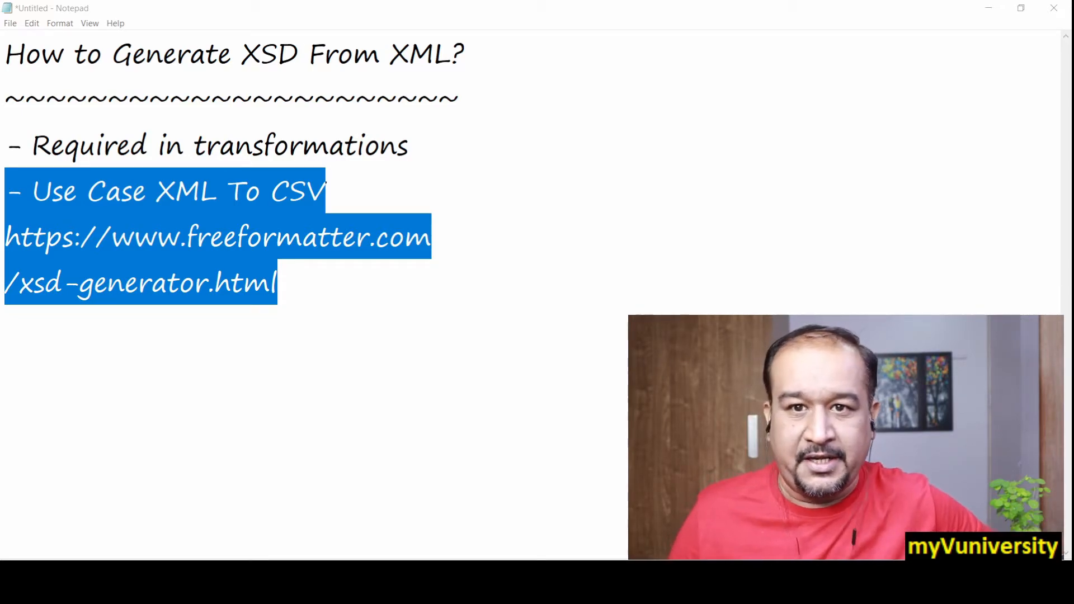
mouse_move(370, 228)
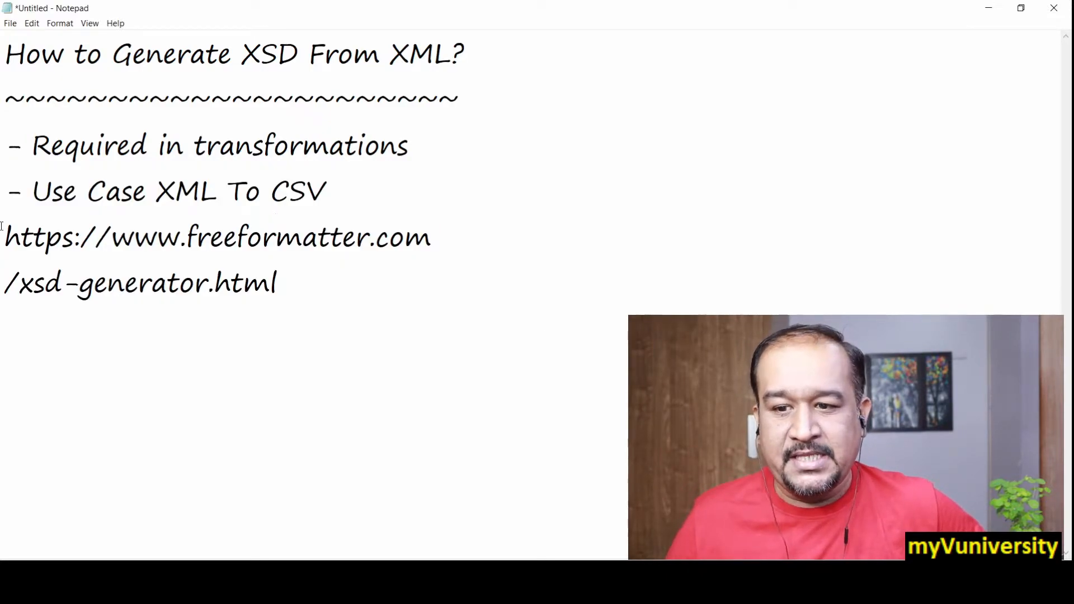
- Generate a Russian Doll XSD schema from the pasted order XML in Option 1
left_click_drag(3, 238, 278, 283)
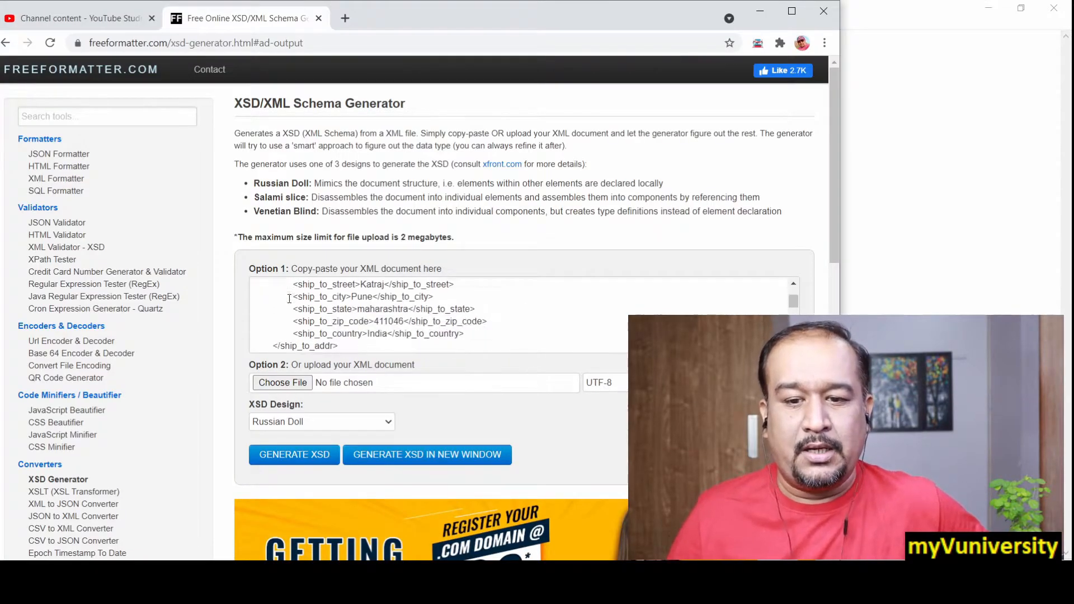
scroll("down", 3)
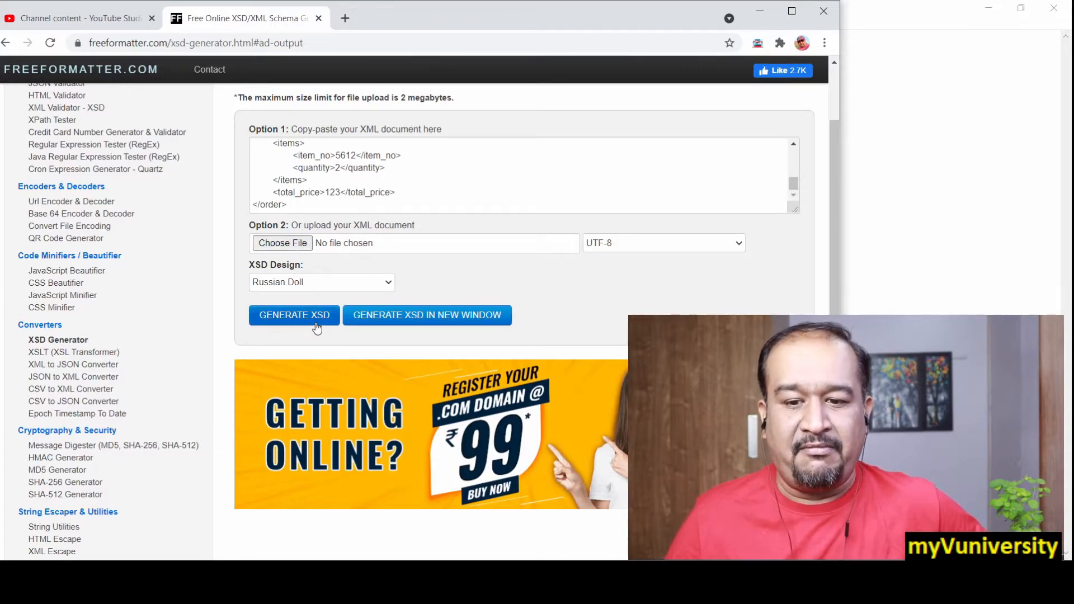
left_click(294, 315)
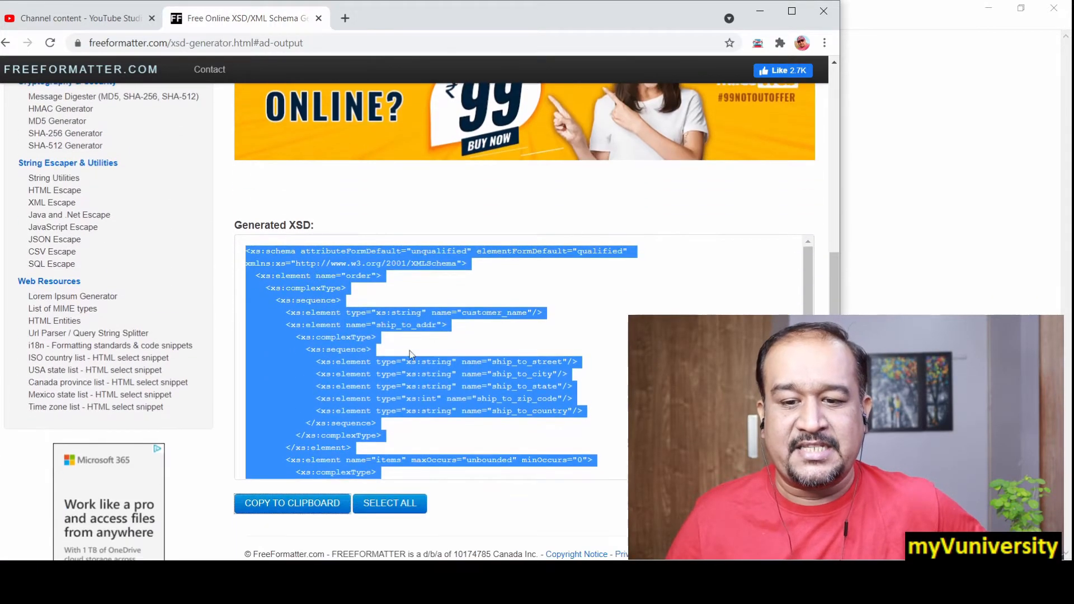